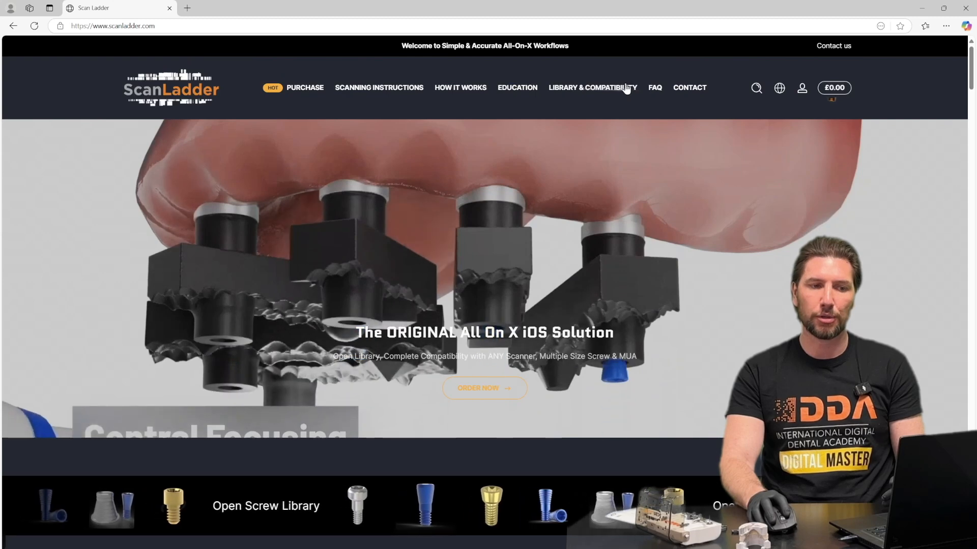
- Go to ScanLadder's CAD Library & Compatibility page and find the Exocad and 3Shape download table
left_click(592, 88)
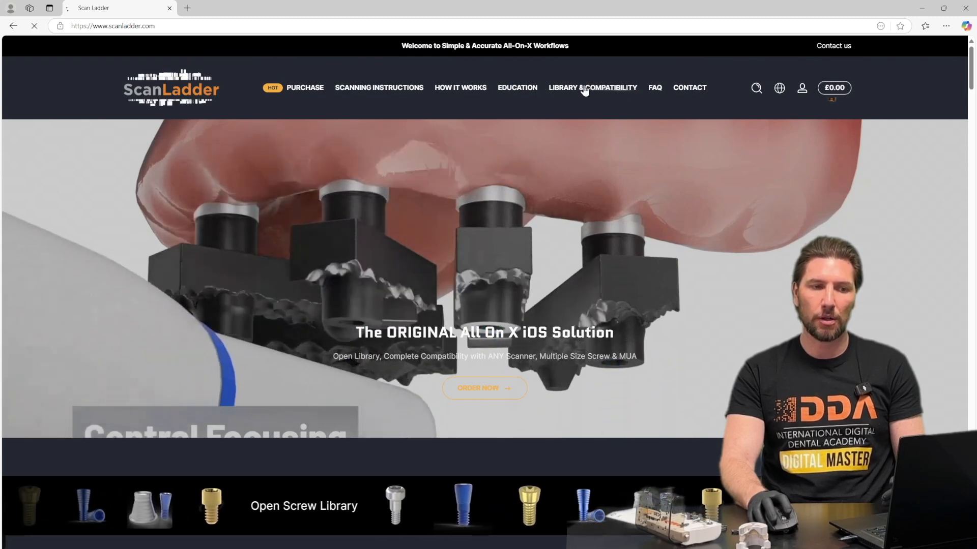
left_click(591, 87)
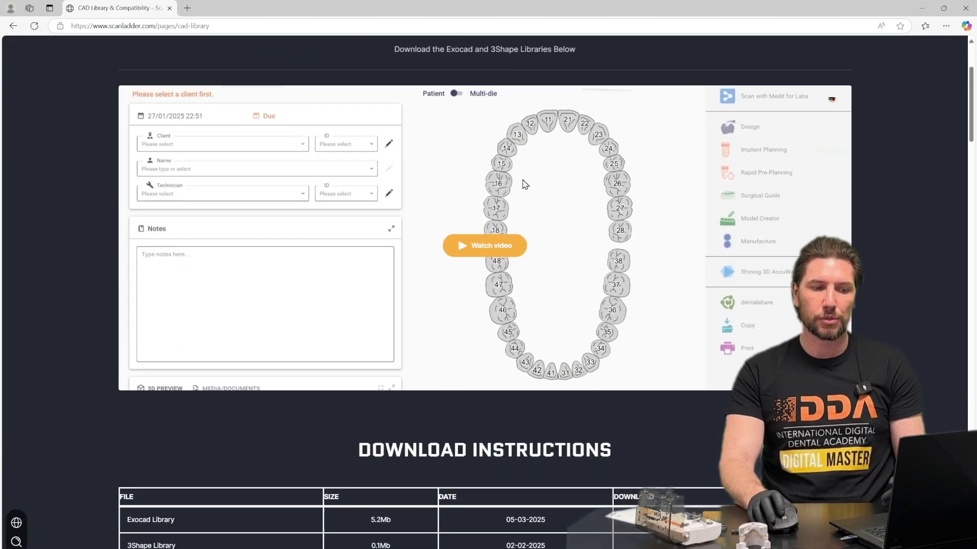
scroll("down", 3)
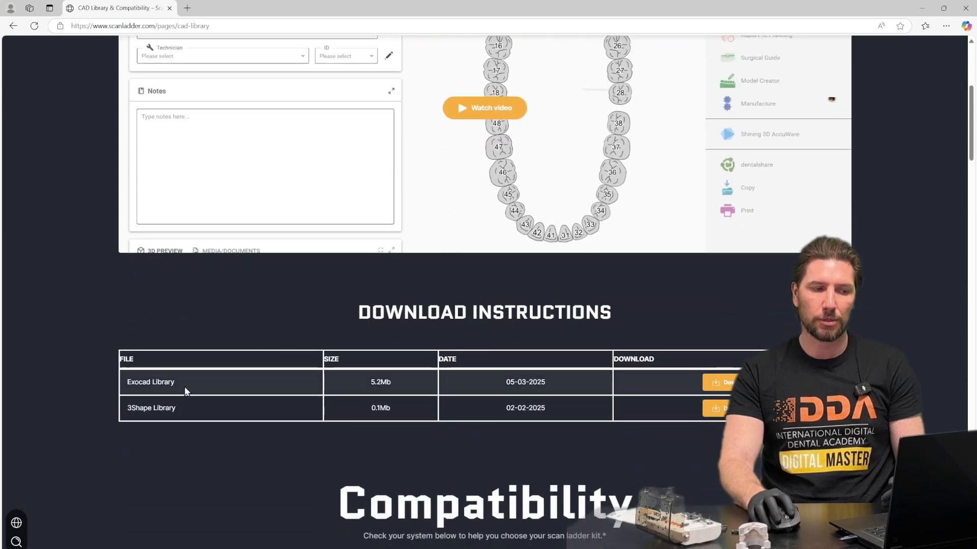
mouse_move(650, 373)
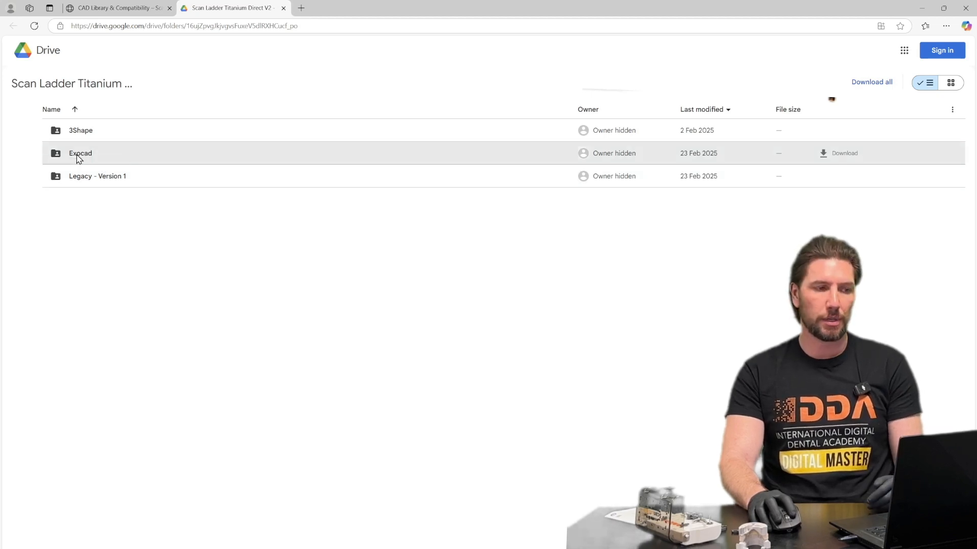
- Open the Exocad Drive folder with the Model Creator zip and Scan_Ladder.7z, then return to it
double_click(81, 153)
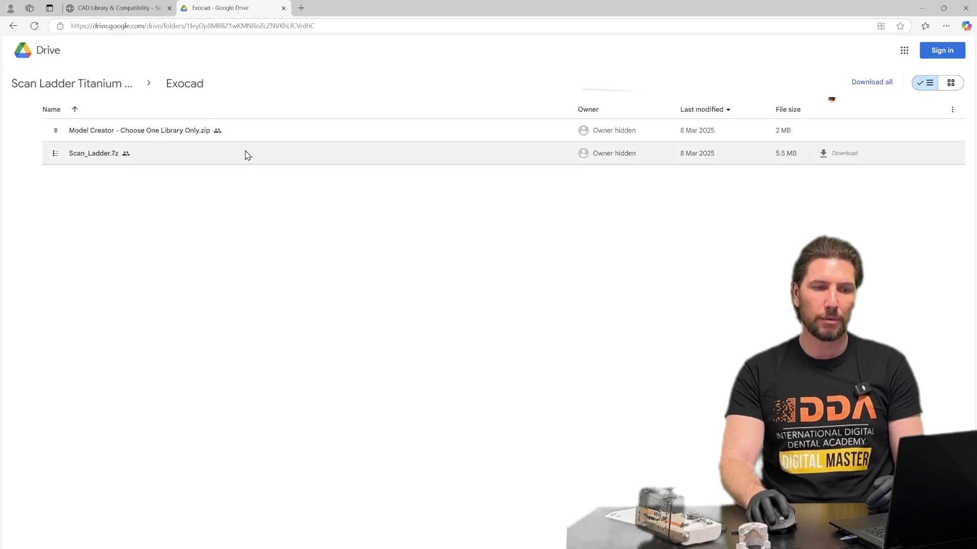
mouse_move(158, 157)
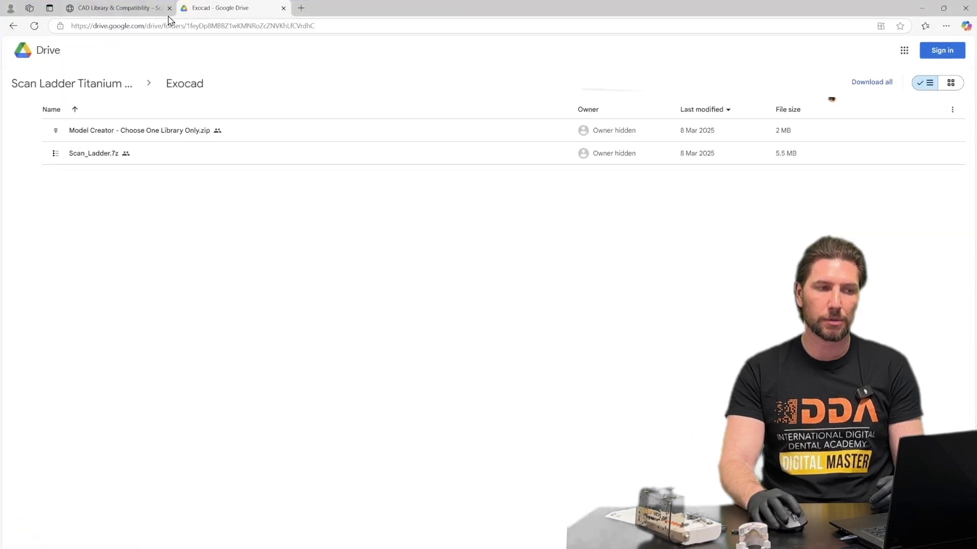
left_click(116, 8)
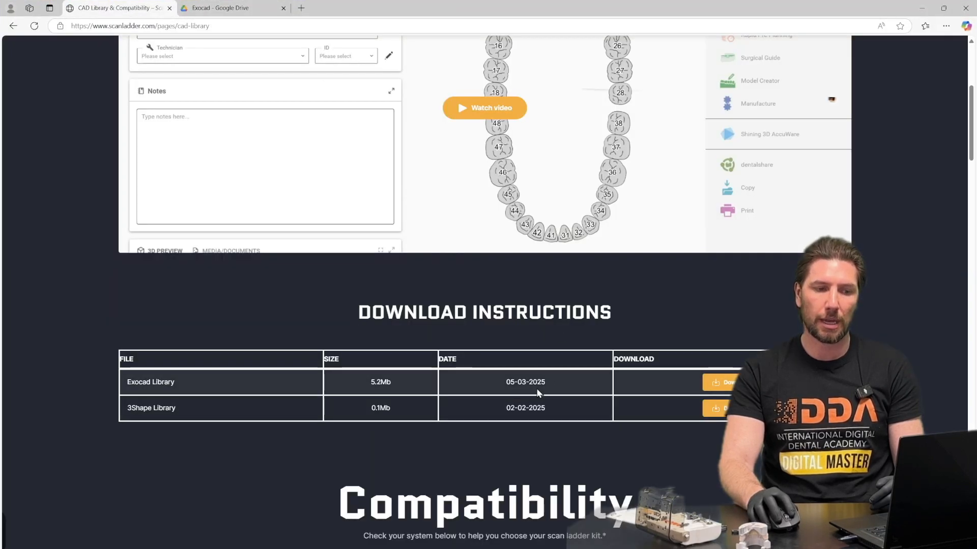
left_click(233, 7)
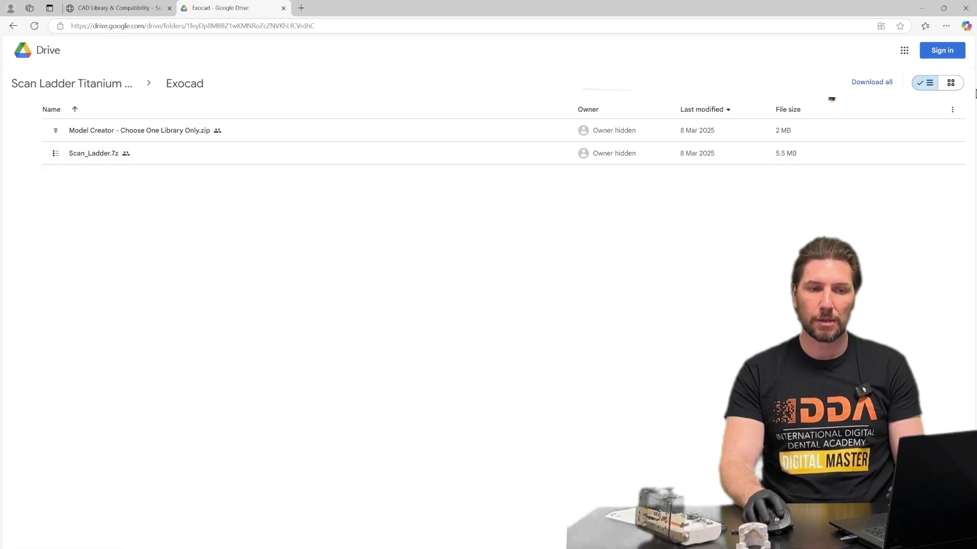
- Show Edge's downloads to reach the Scan_Ladder folder in File Explorer
left_click(945, 26)
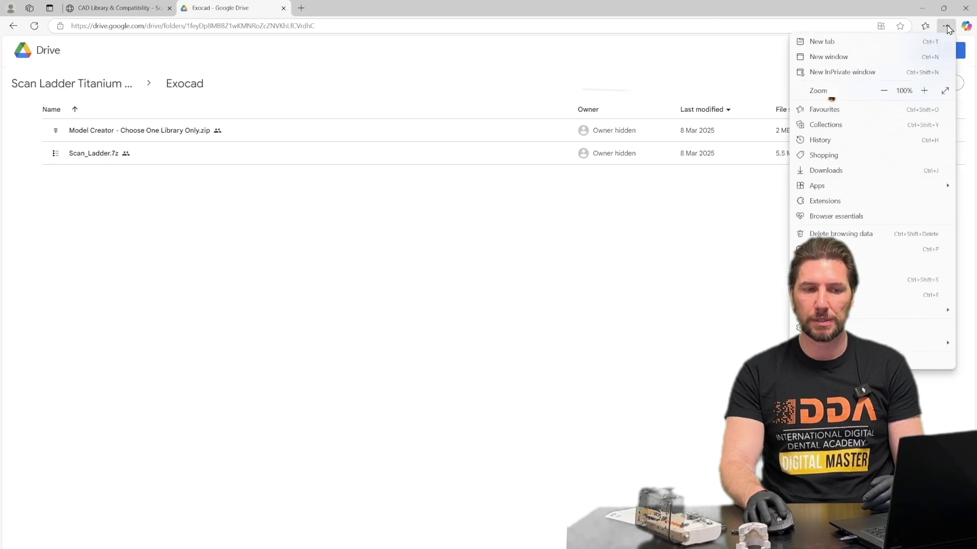
mouse_move(844, 167)
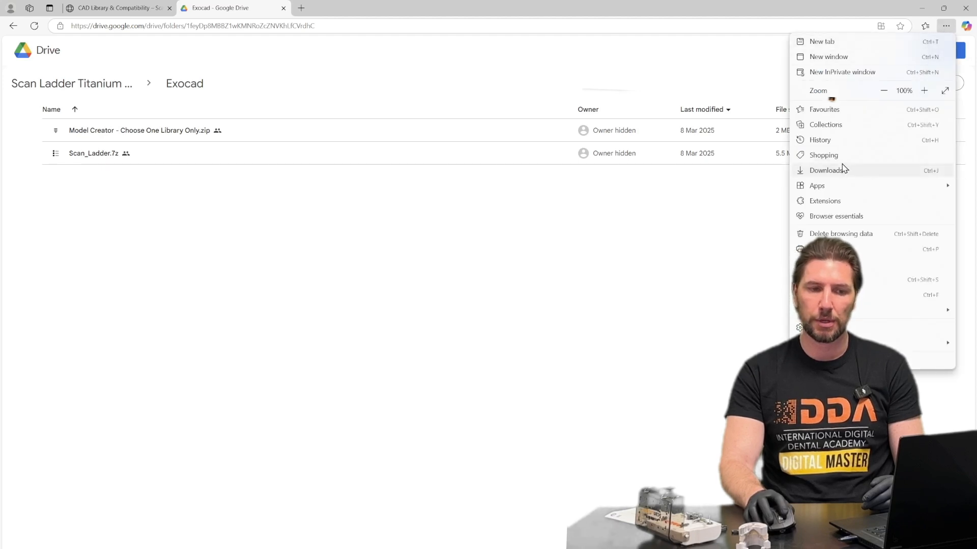
left_click(827, 169)
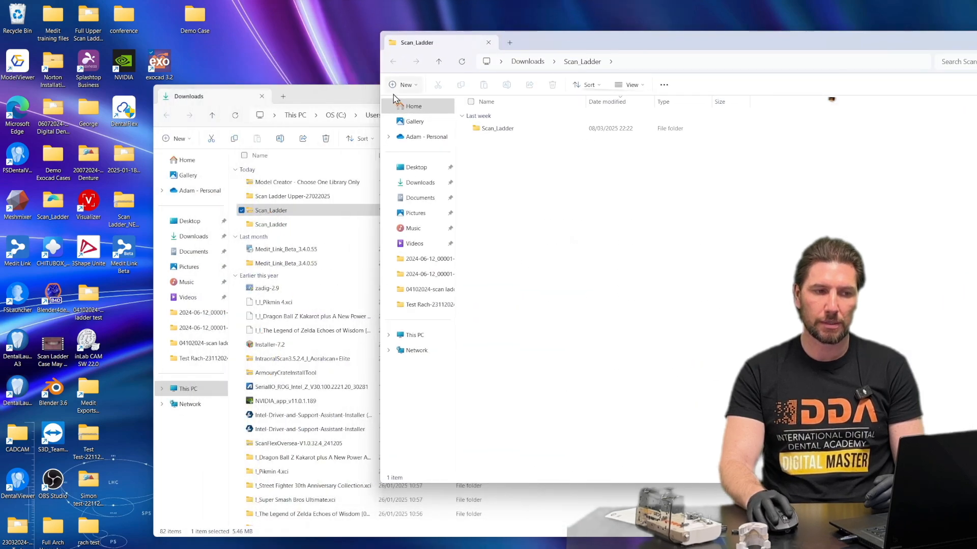
- Extract 'Model Creator - Choose One Library Only.zip' to its suggested Downloads folder
right_click(305, 182)
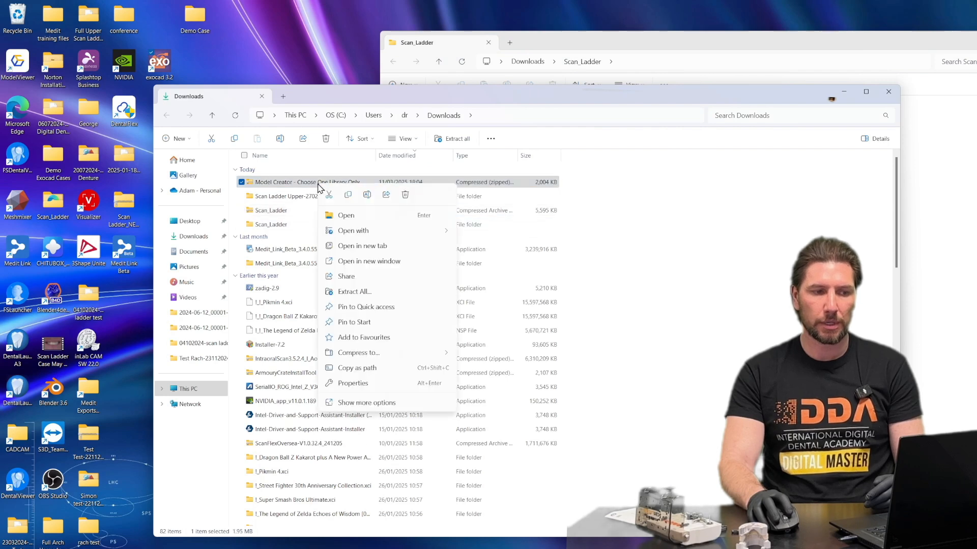
left_click(354, 291)
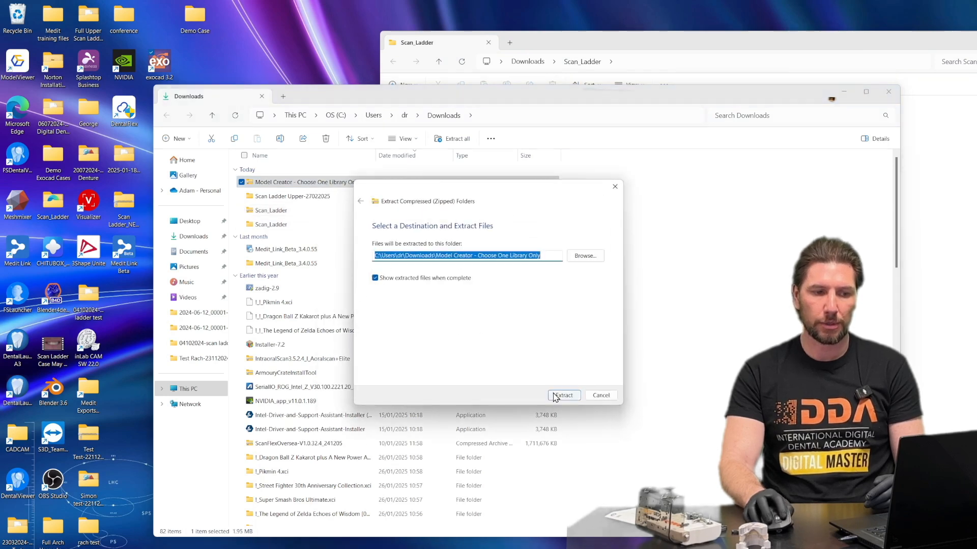
left_click(562, 395)
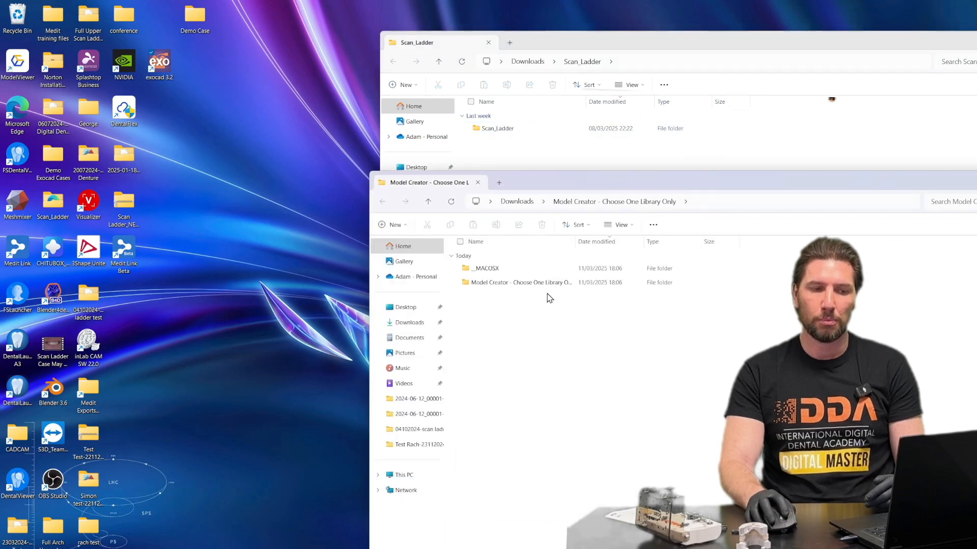
left_click(516, 282)
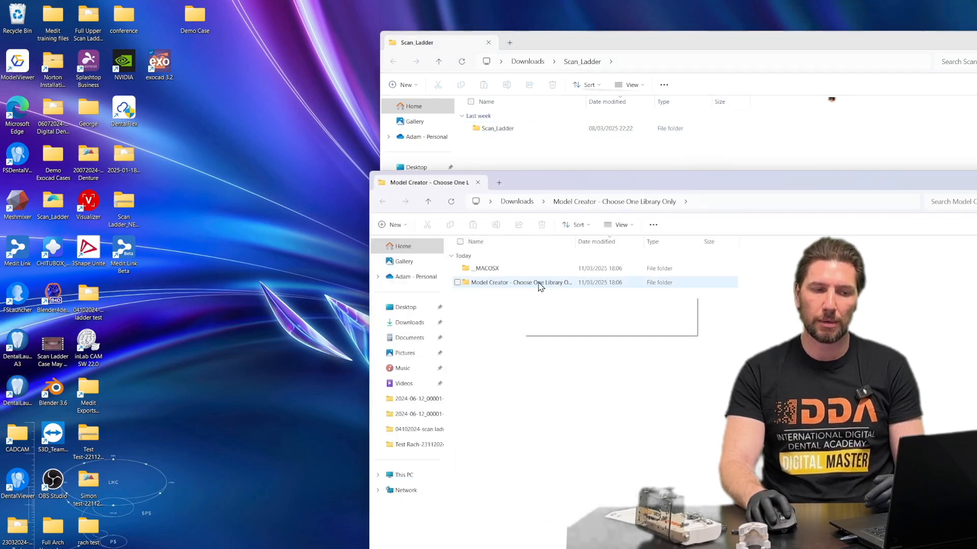
double_click(520, 283)
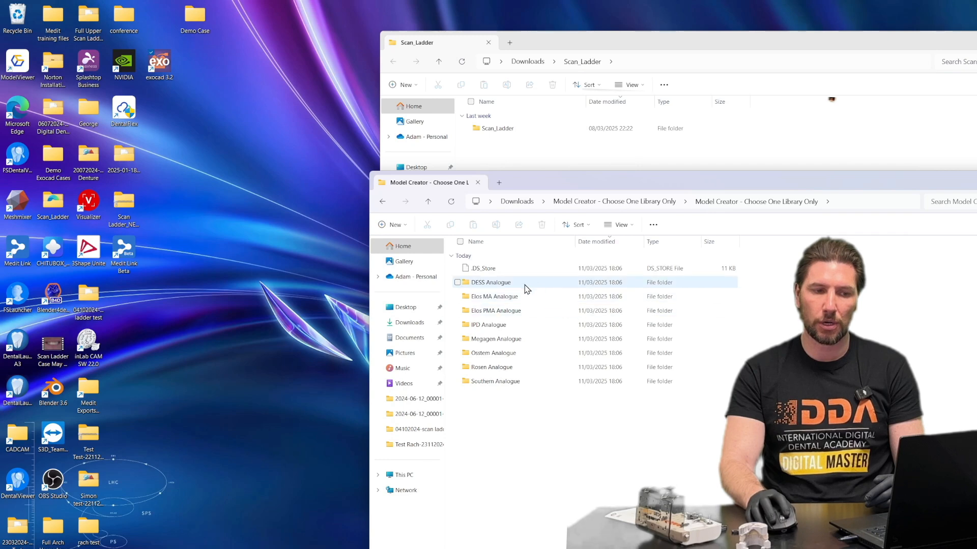
mouse_move(539, 325)
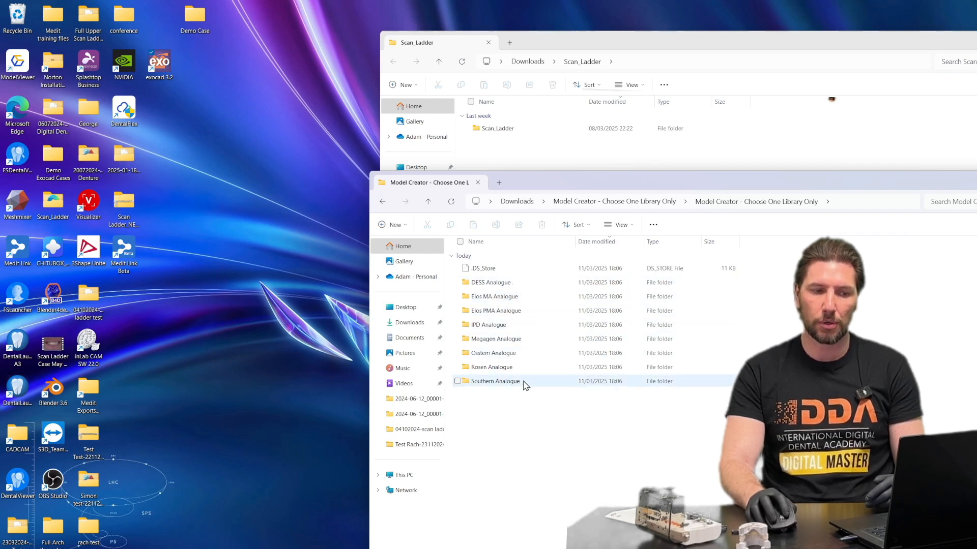
mouse_move(562, 392)
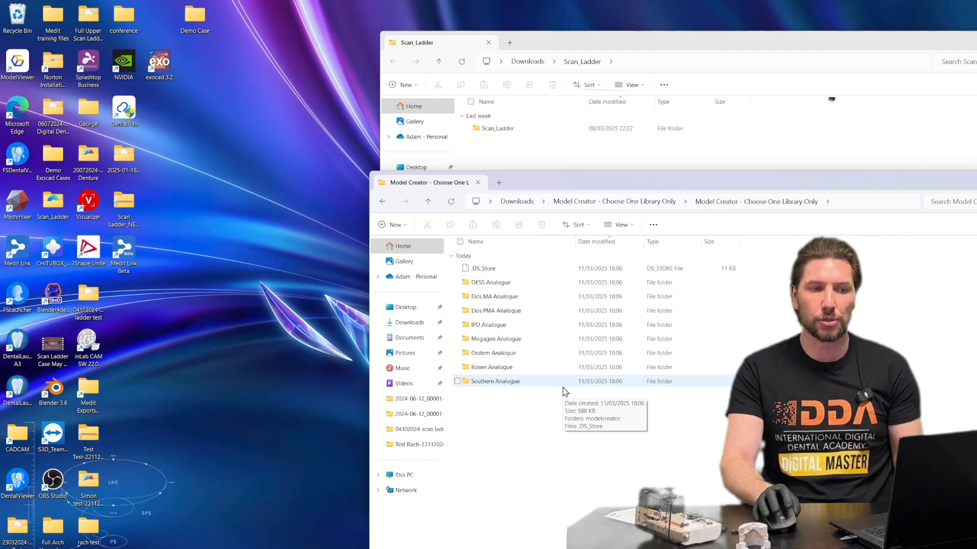
mouse_move(541, 282)
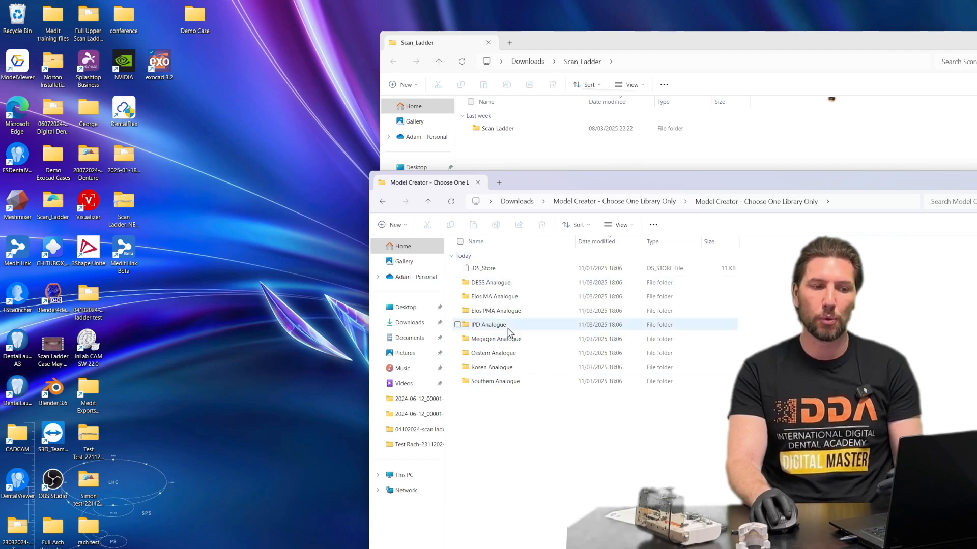
mouse_move(488, 325)
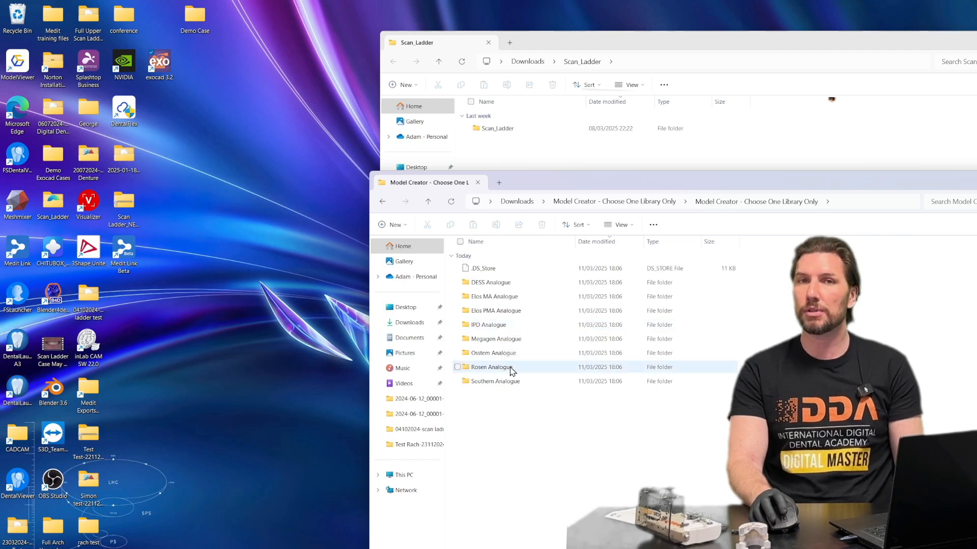
mouse_move(509, 368)
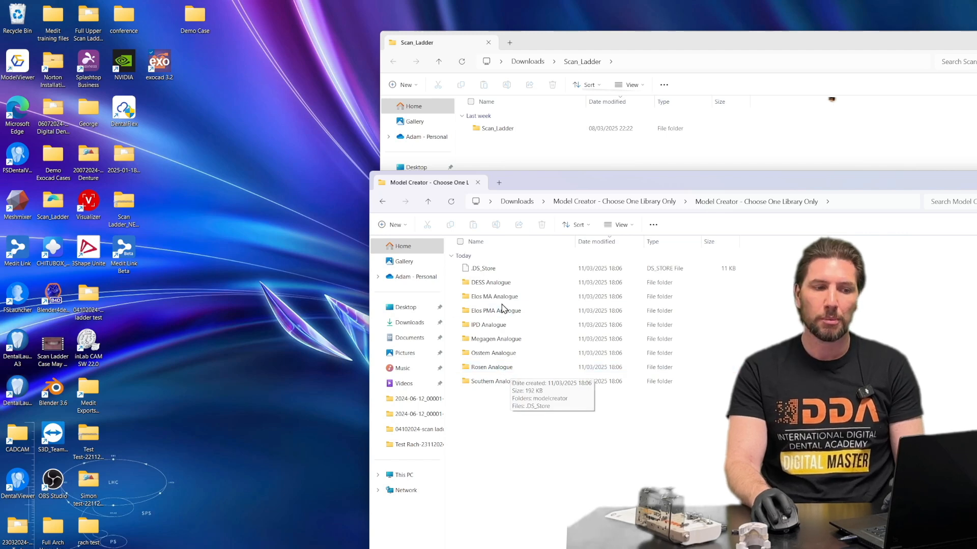
left_click(490, 282)
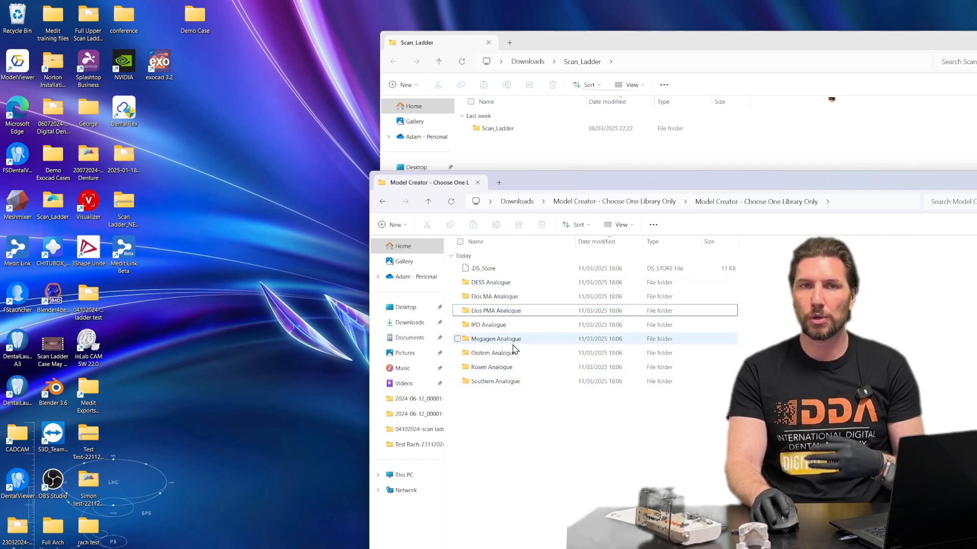
mouse_move(550, 352)
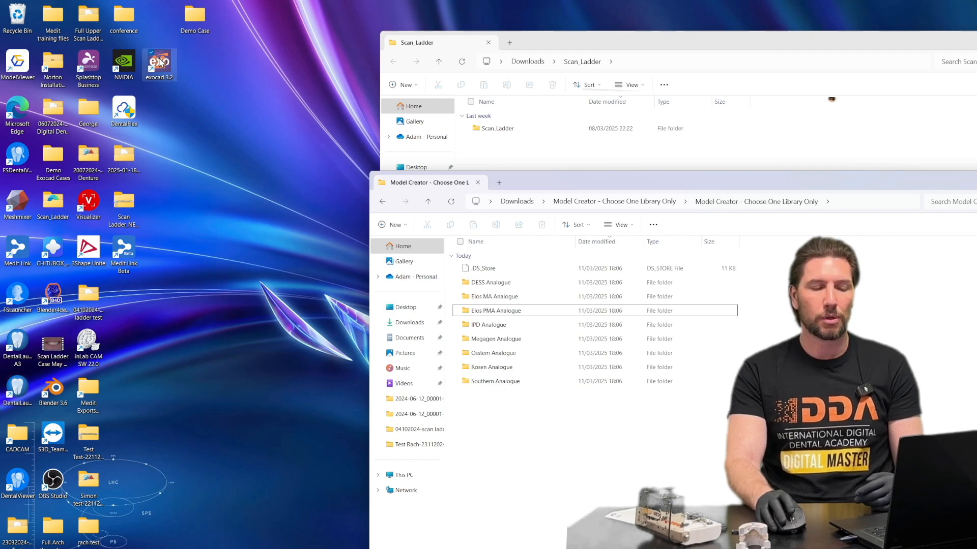
- Open exocad 3.2's DentalCADApp\library folder beside Rosen Analogue's modelcreator folder
right_click(159, 63)
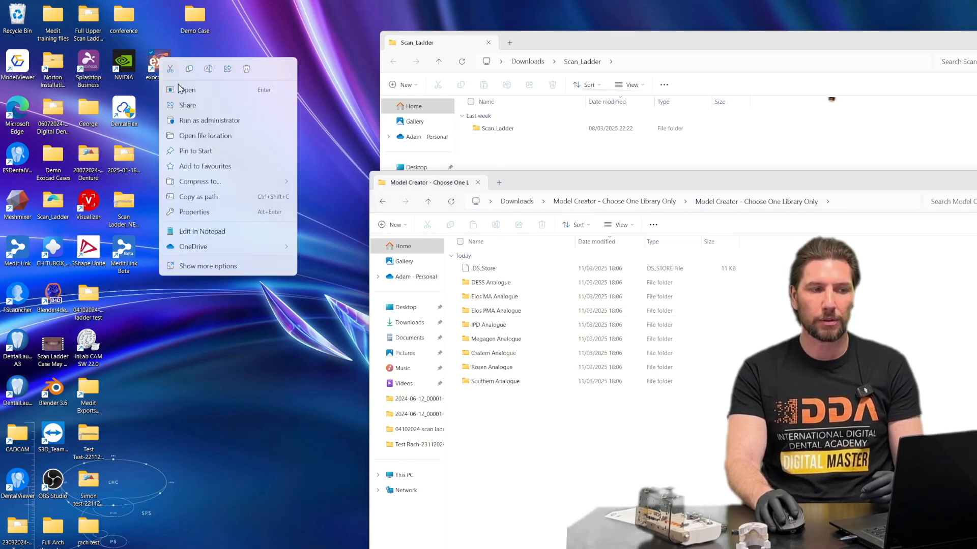
left_click(203, 136)
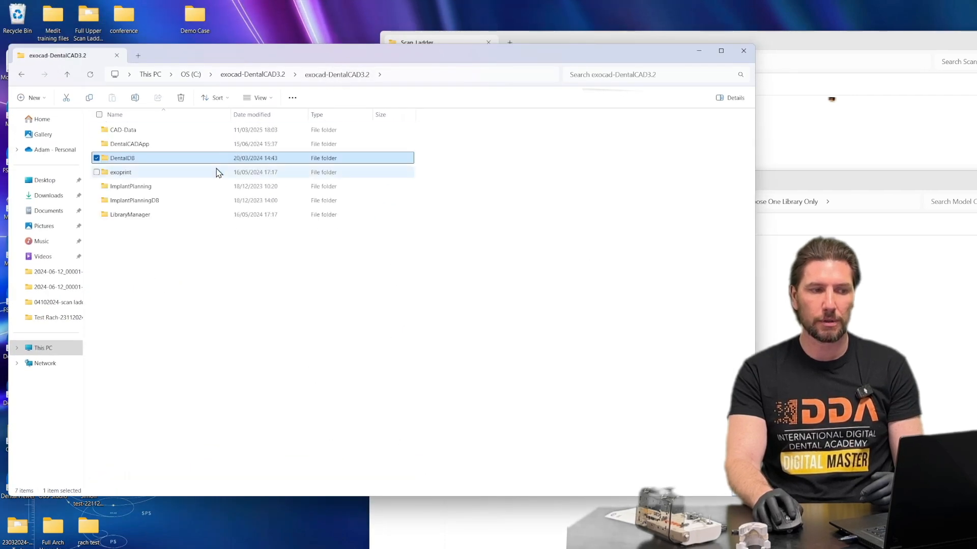
mouse_move(129, 144)
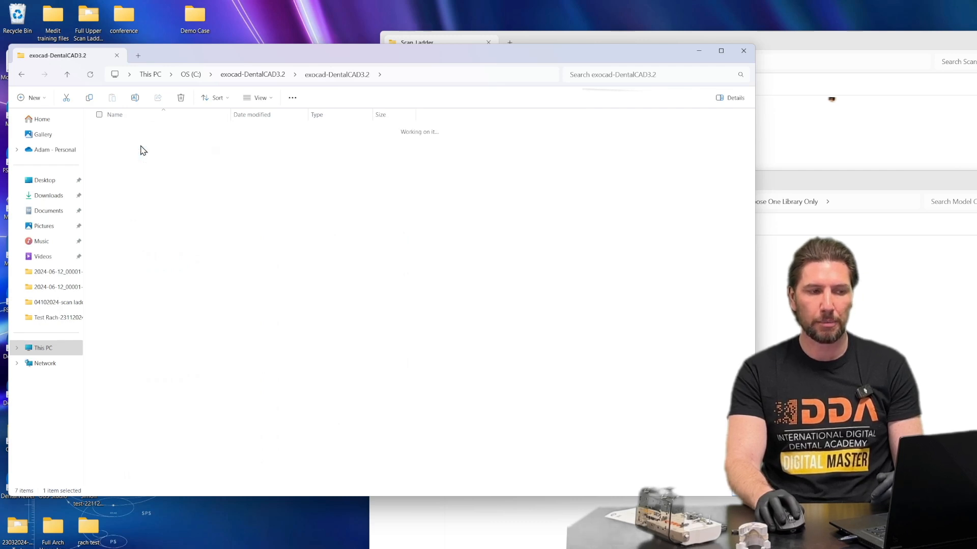
double_click(119, 158)
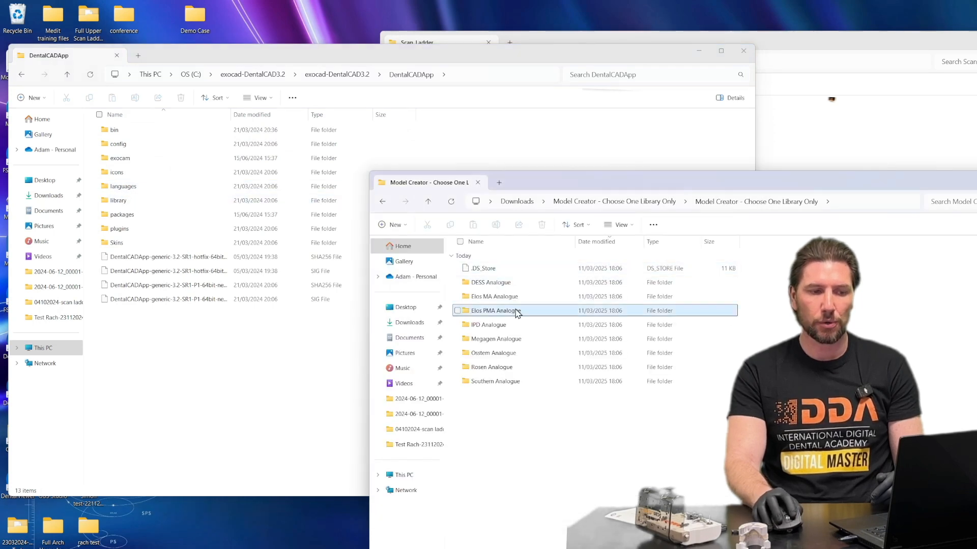
mouse_move(492, 367)
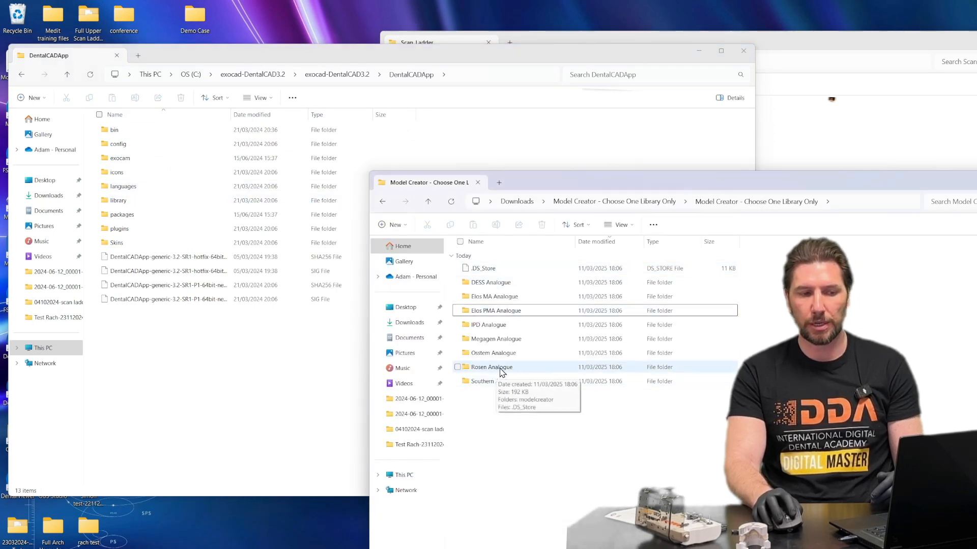
double_click(492, 367)
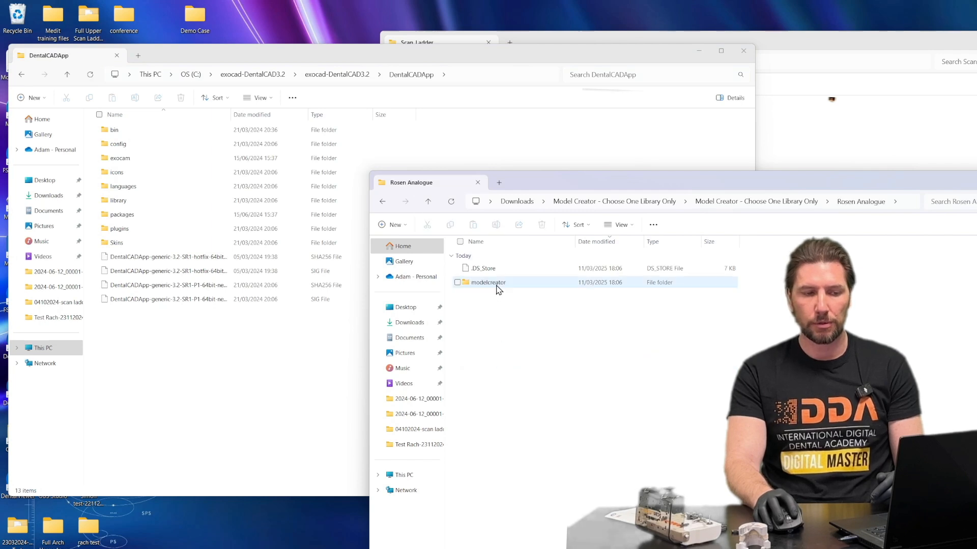
double_click(488, 283)
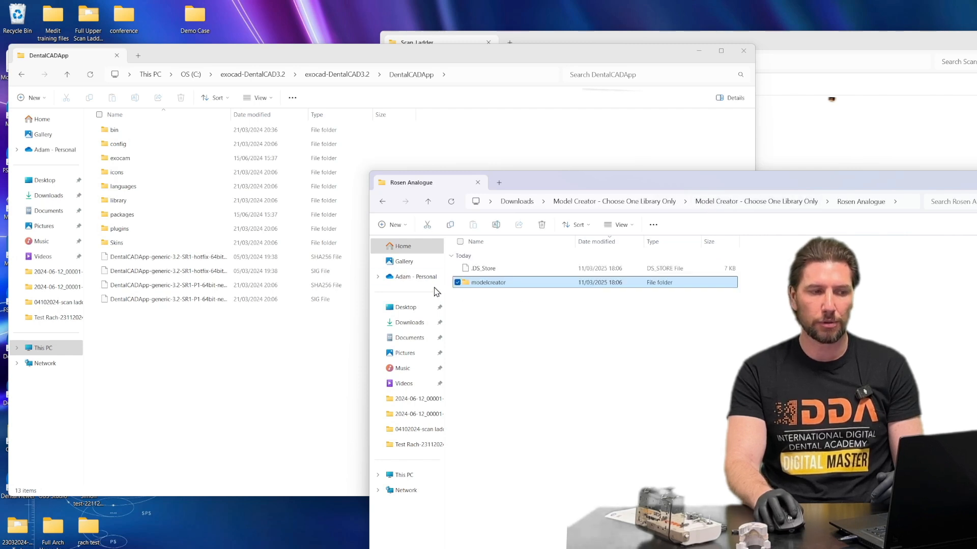
double_click(117, 200)
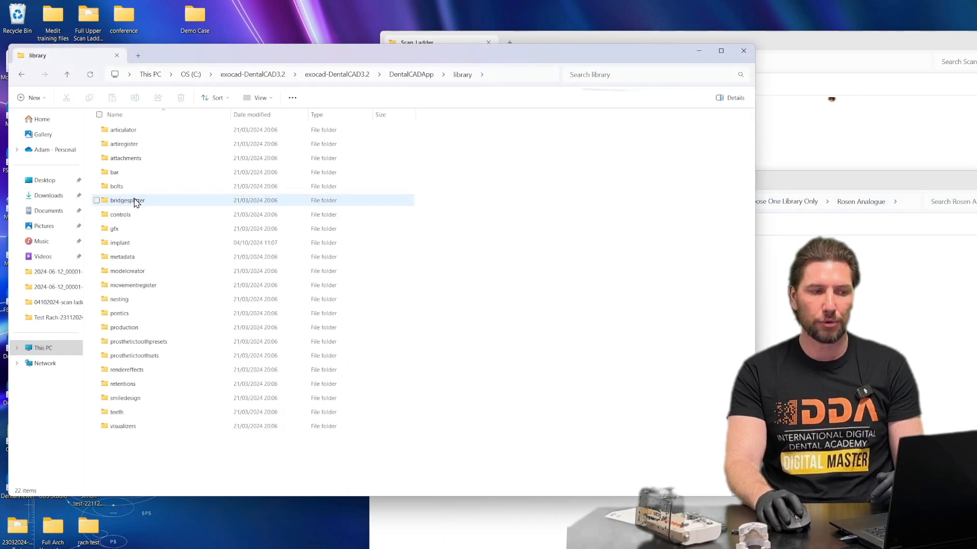
- Move Rosen Analogue's modelcreator into DentalCADApp\library, check it, and switch to Scan_Ladder
left_click(127, 270)
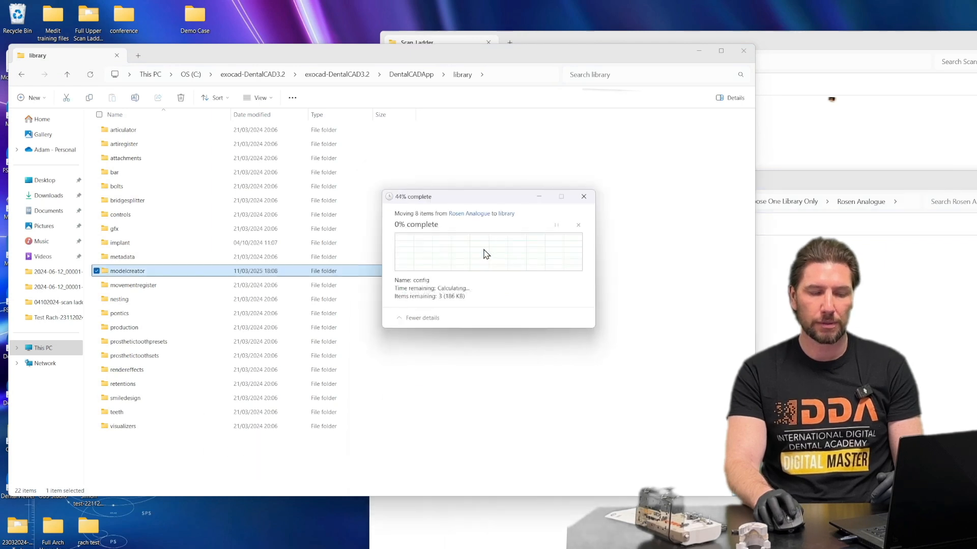
double_click(127, 270)
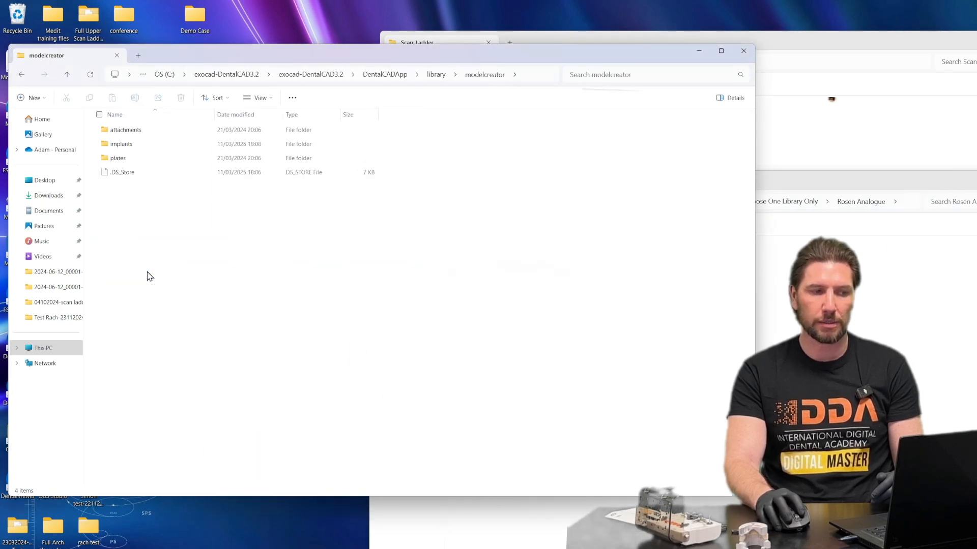
double_click(120, 144)
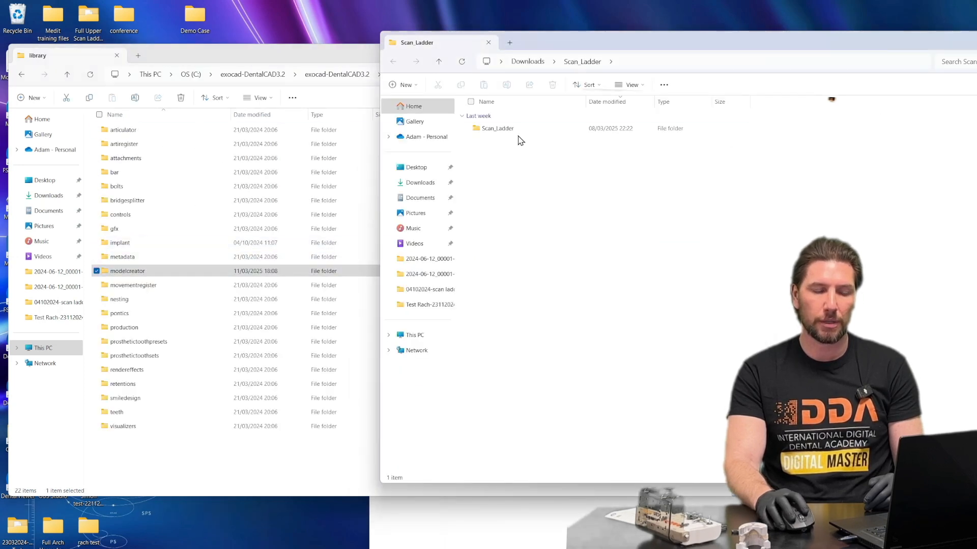
- Open the library's implant folder and bring up actions for its existing Scan_Ladder folder
double_click(497, 128)
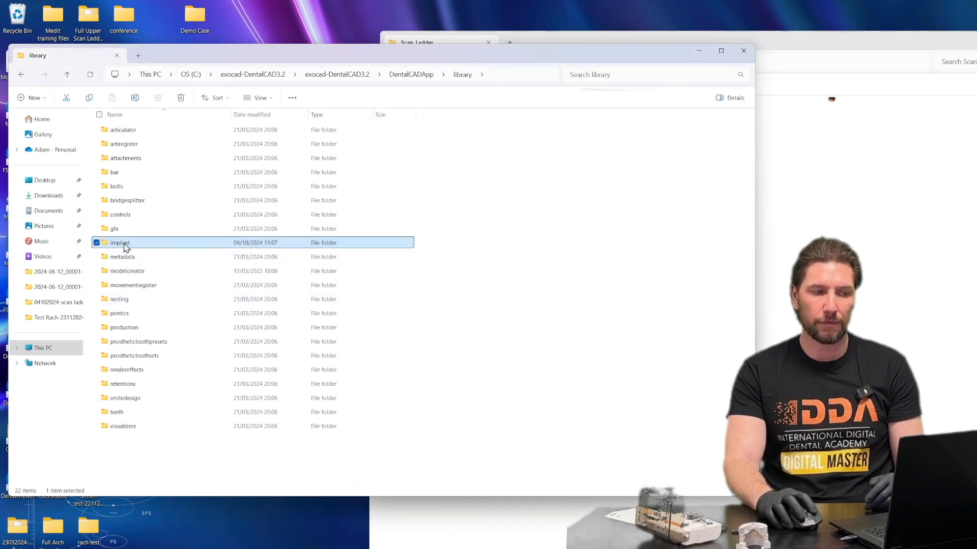
double_click(119, 242)
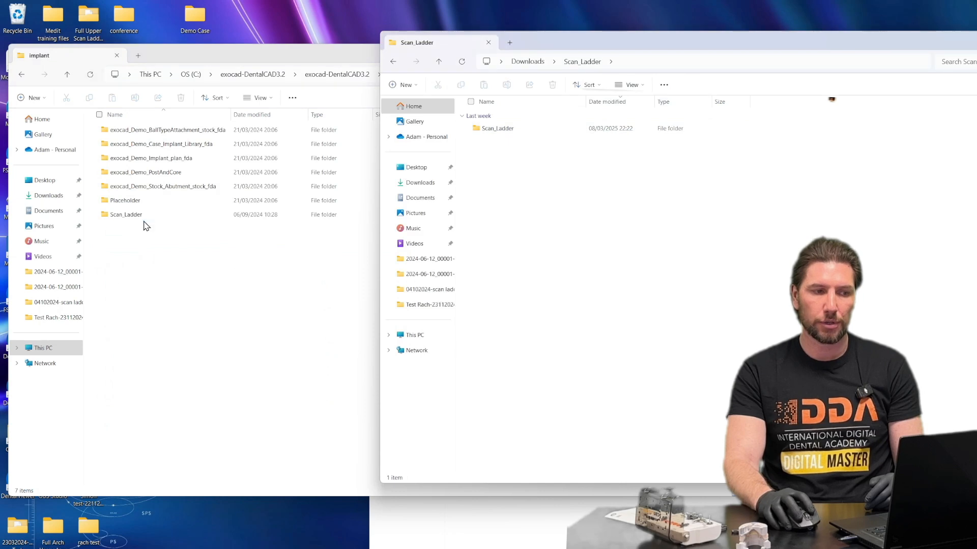
right_click(125, 214)
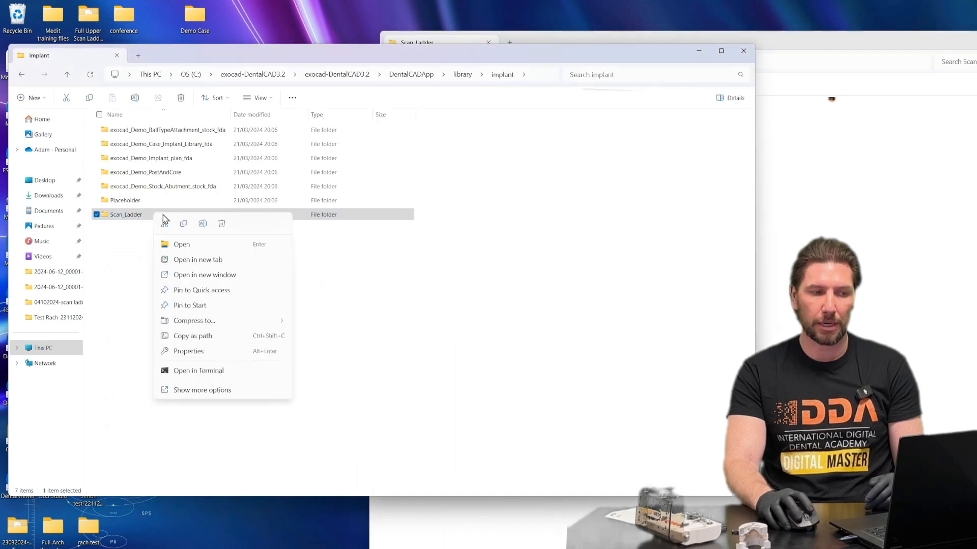